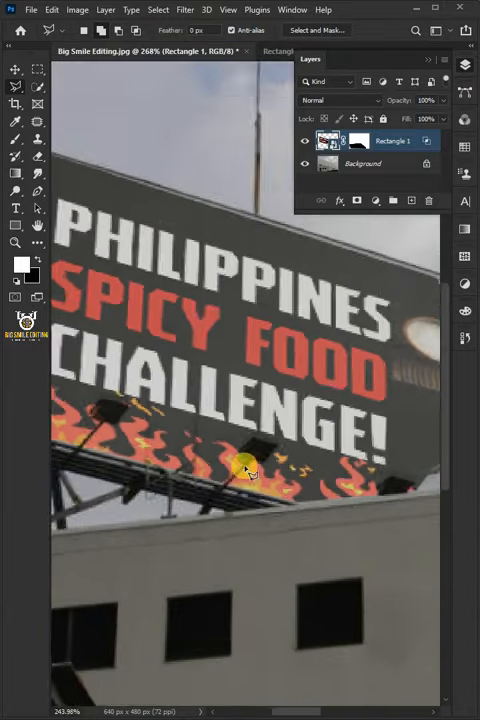
# - Check the My Design canvas size, which reports 2560 × 1440 pixels
pyautogui.click(270, 51)
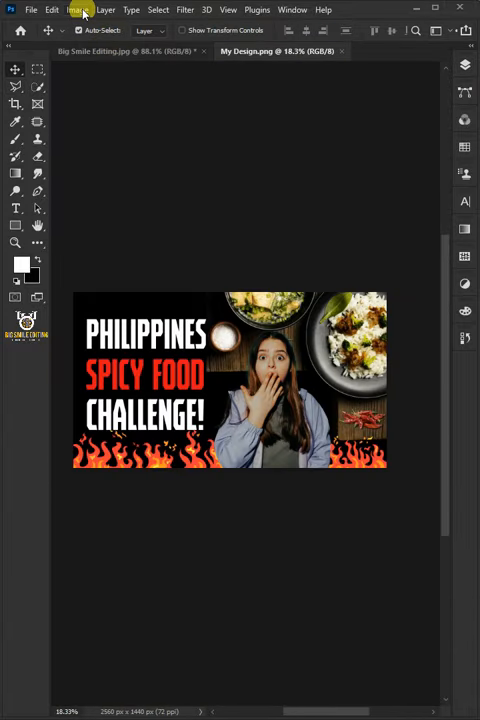
pyautogui.click(77, 9)
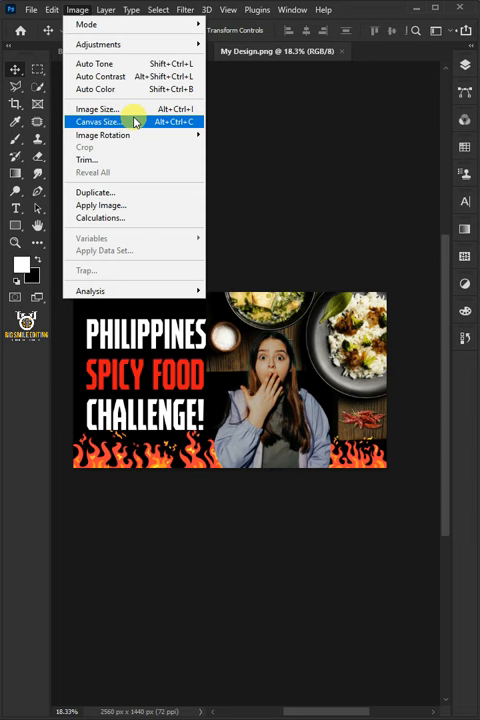
pyautogui.click(98, 121)
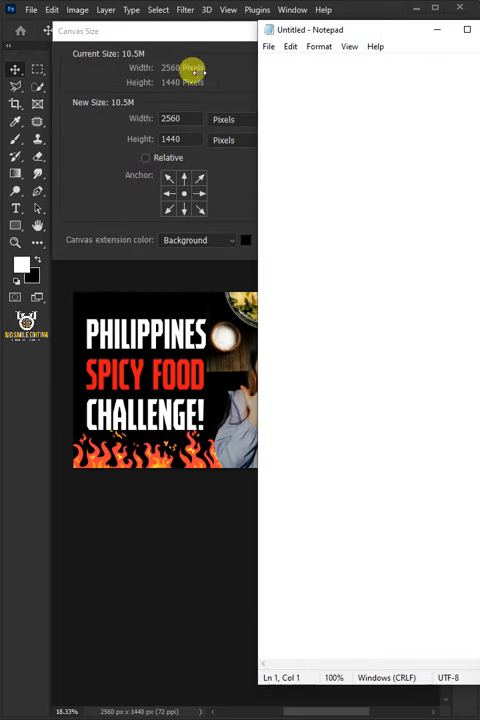
# - Note 'Width- 2560' and 'Height- 1440' in Notepad, then cancel Canvas Size
pyautogui.write('Width-')
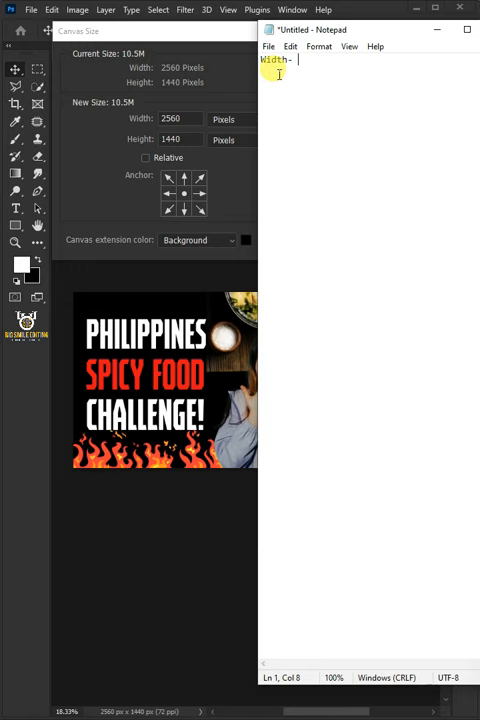
pyautogui.write('2560')
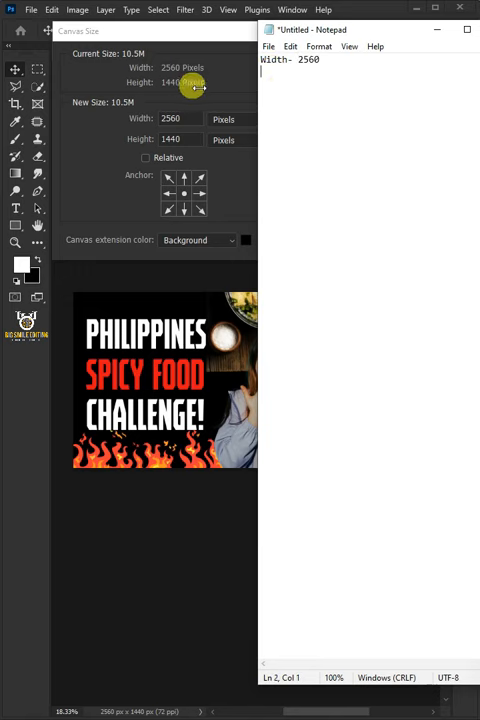
pyautogui.write('Height- 1440')
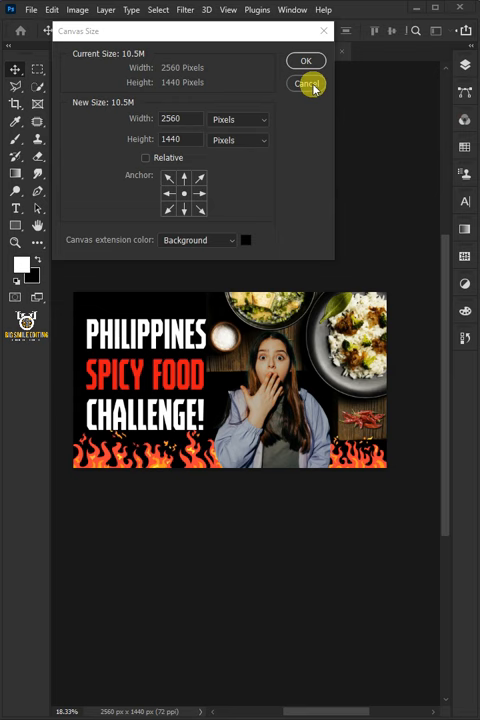
pyautogui.click(307, 84)
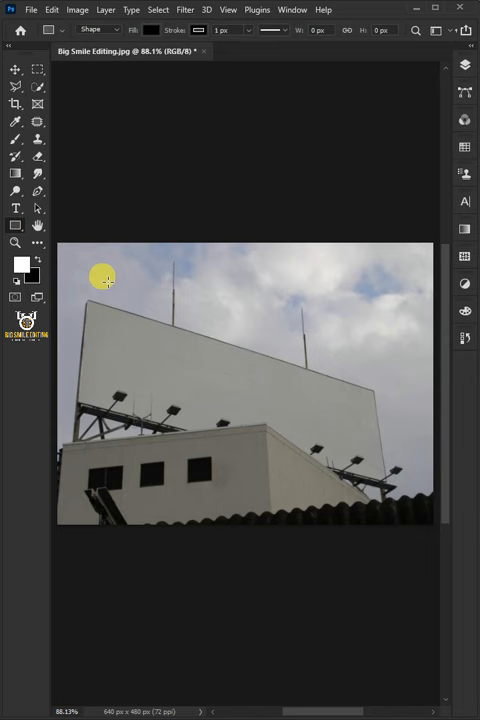
# - Create a black 2560 × 1440 px rectangle on the billboard photo
pyautogui.click(145, 293)
pyautogui.write('1440')
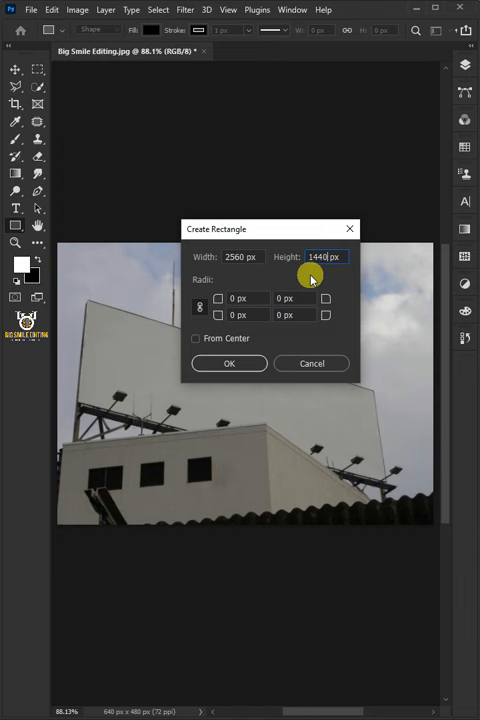
pyautogui.click(228, 363)
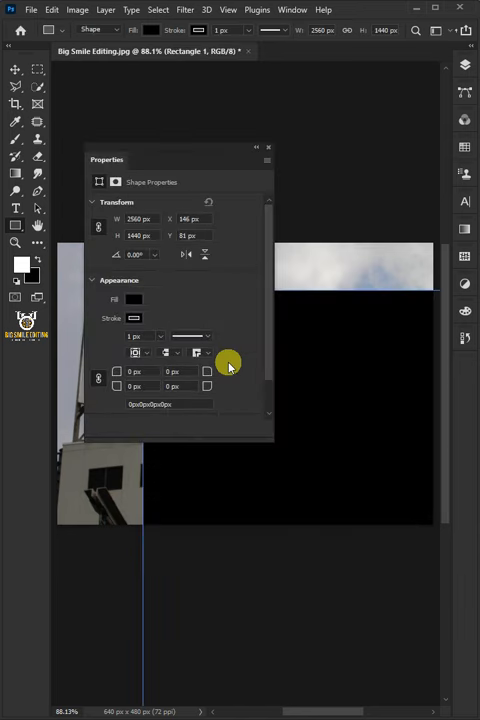
# - Fill the rectangle brown and convert the Rectangle 1 layer to a smart object
pyautogui.click(134, 299)
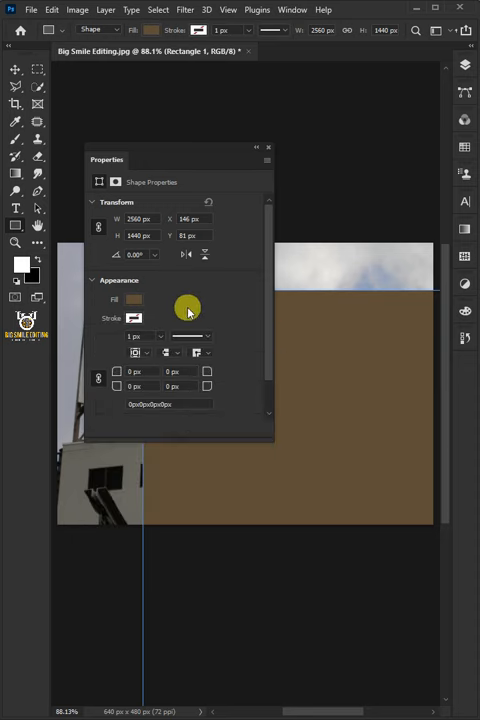
pyautogui.click(268, 147)
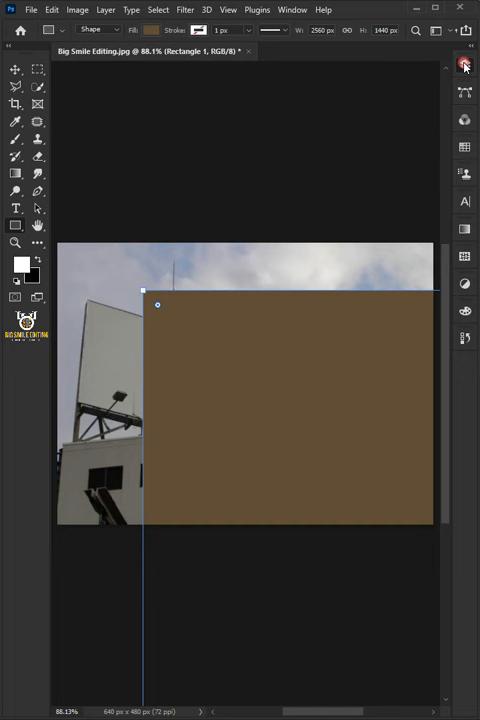
pyautogui.click(464, 66)
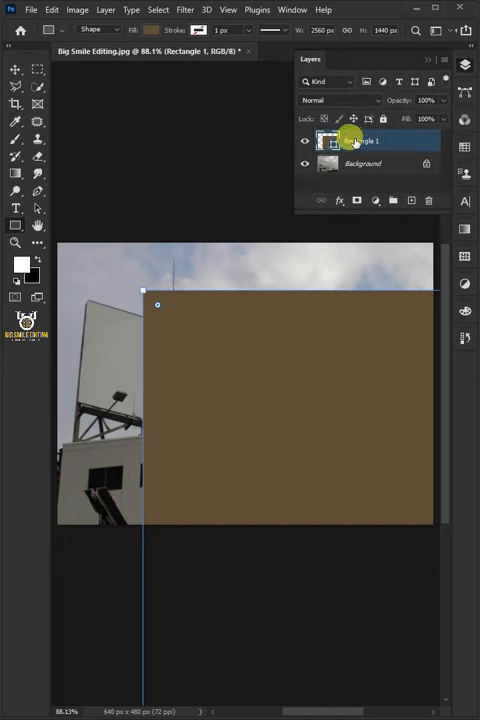
pyautogui.rightClick(350, 140)
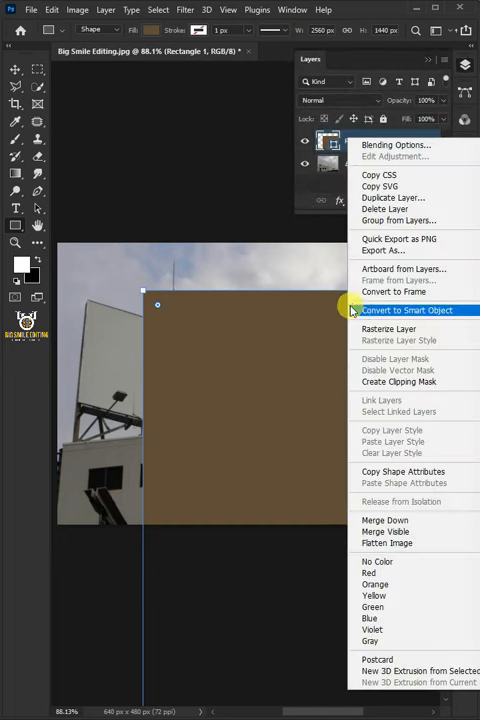
pyautogui.click(406, 310)
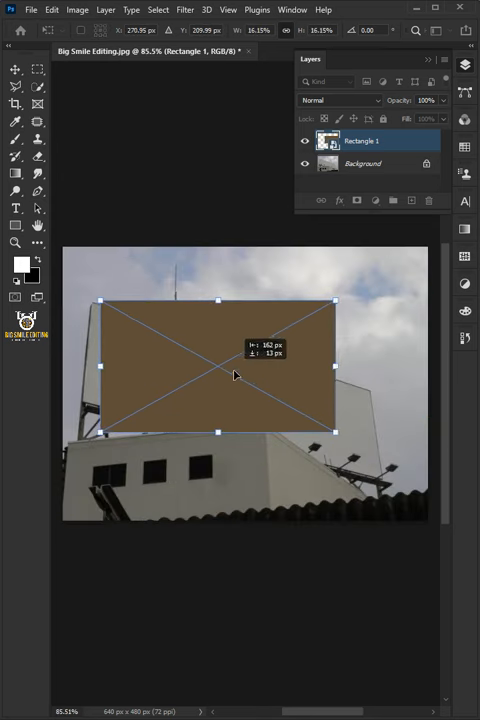
# - Distort the brown smart object's corners onto the billboard face and apply the transform
pyautogui.rightClick(230, 320)
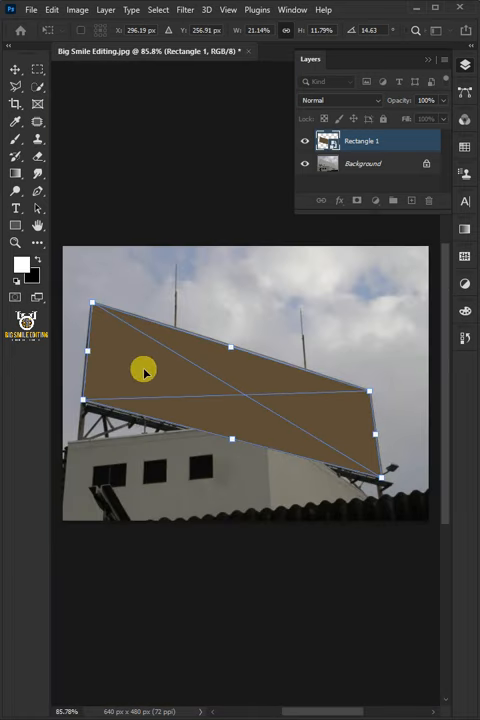
pyautogui.press('Return')
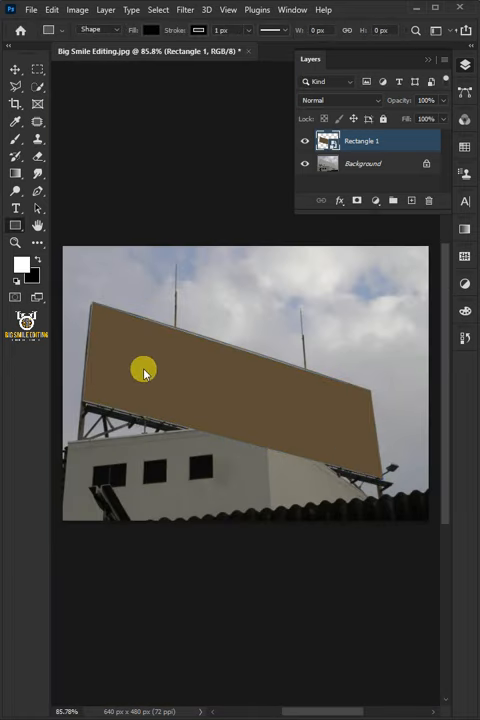
# - Adjust Rectangle 1's Blend If sliders so the billboard texture shows through
pyautogui.click(339, 201)
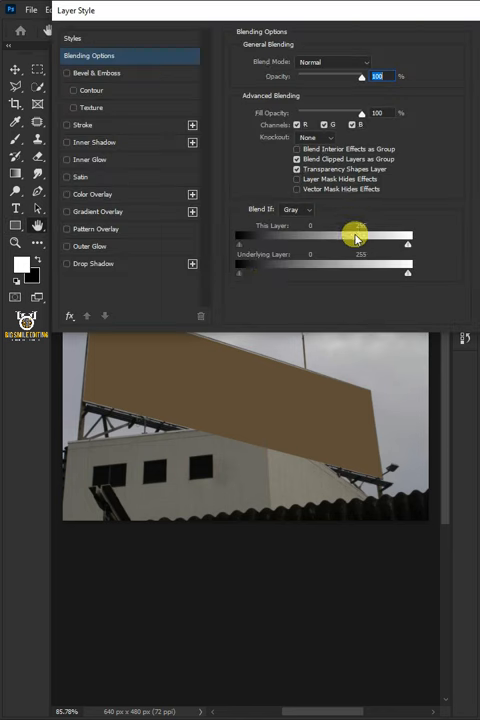
pyautogui.moveTo(355, 237); pyautogui.dragTo(395, 255)
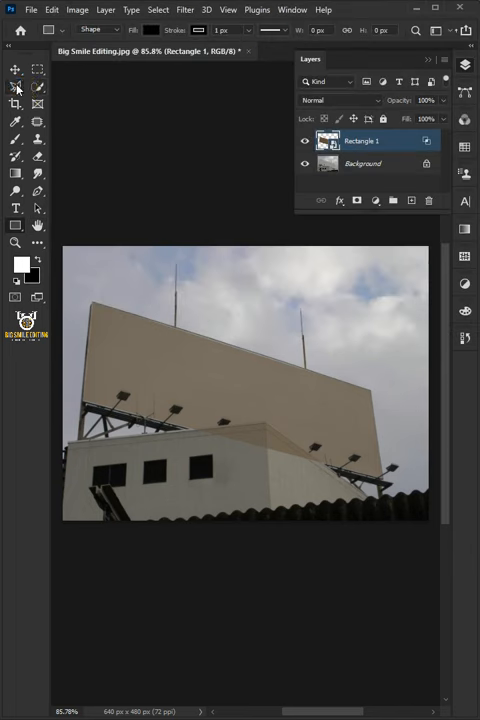
# - Lasso the front building and invert the selection to mask the shape
pyautogui.click(16, 88)
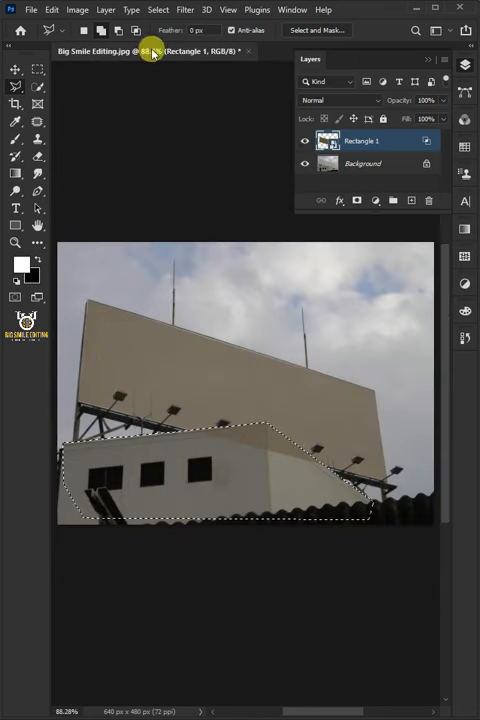
pyautogui.click(158, 9)
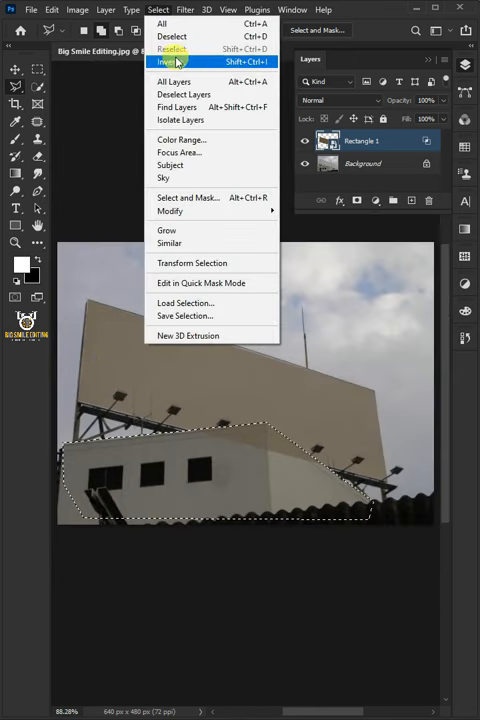
pyautogui.click(171, 61)
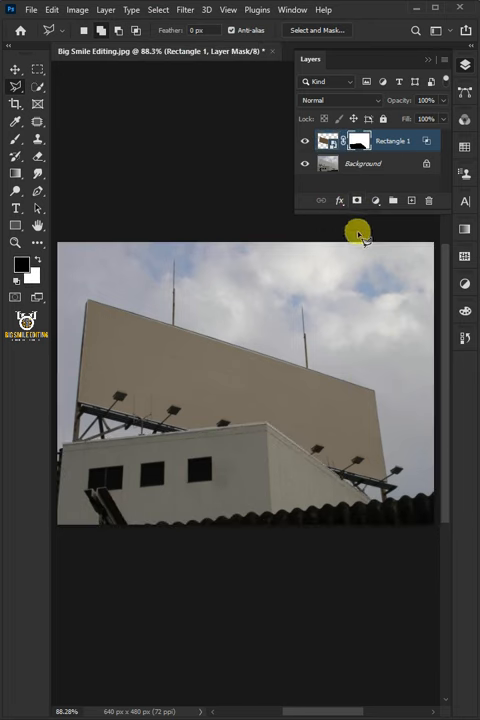
# - Open the smart object's contents to place My Design.png inside
pyautogui.click(328, 140)
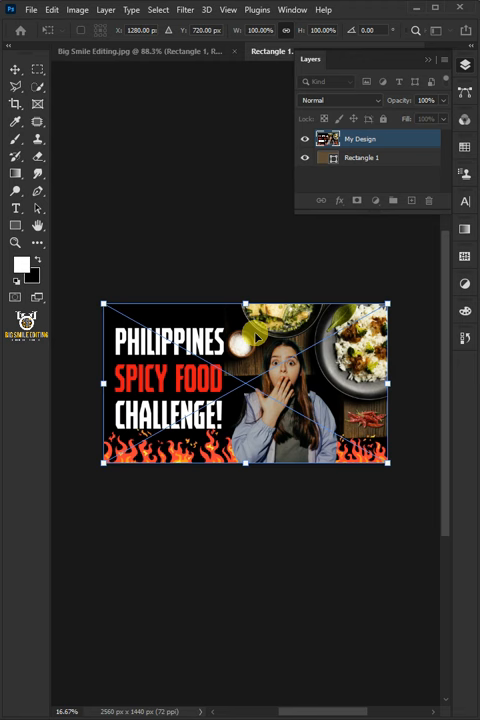
pyautogui.click(32, 9)
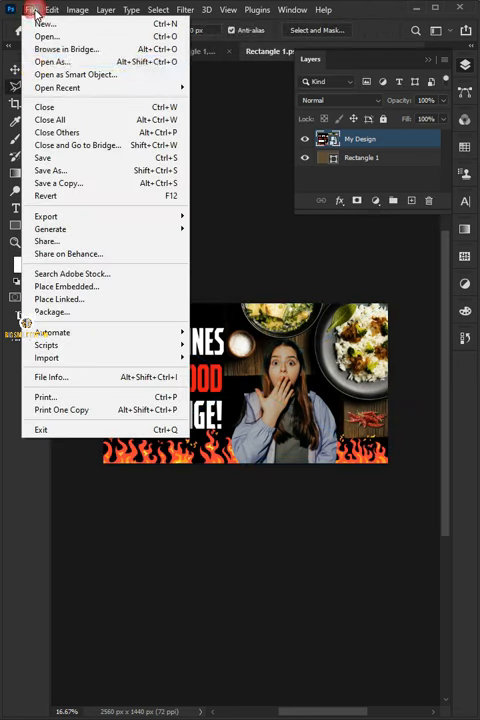